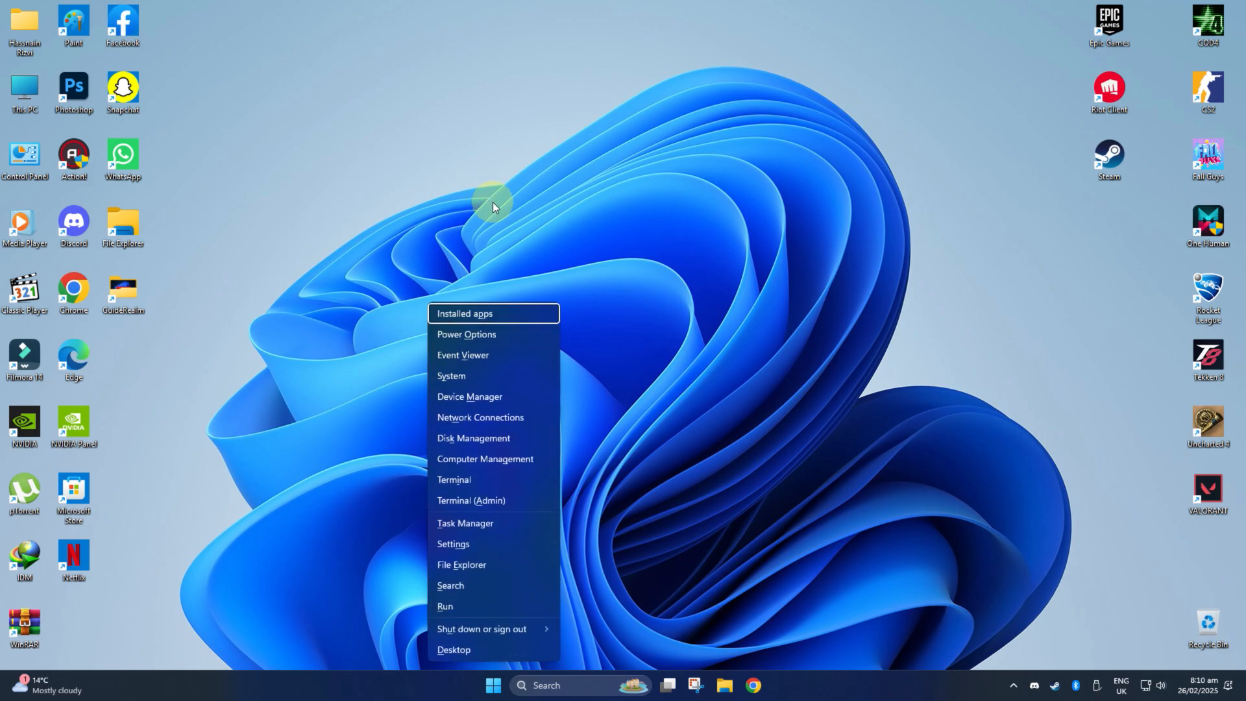
- Launch Disk Management from the Start button's quick-link menu
click(531, 439)
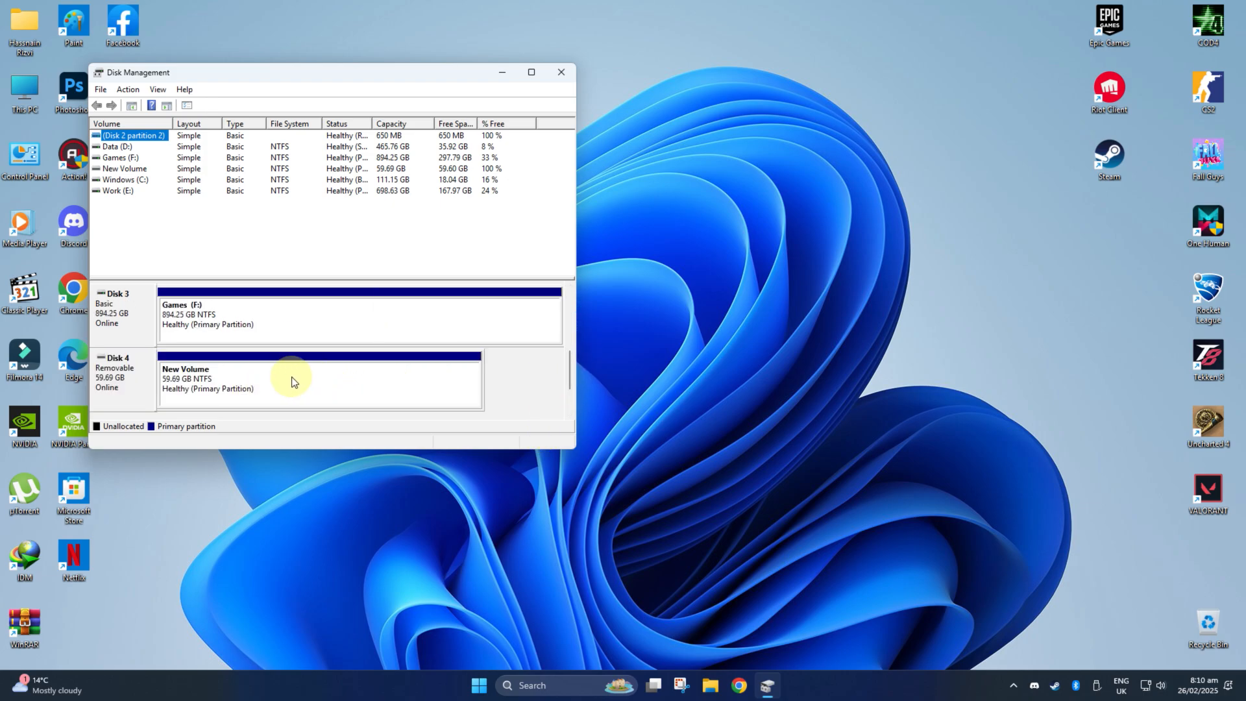
- Give Disk 4's New Volume drive letter G via Change Drive Letter and Paths, then check it under This PC
right_click(294, 382)
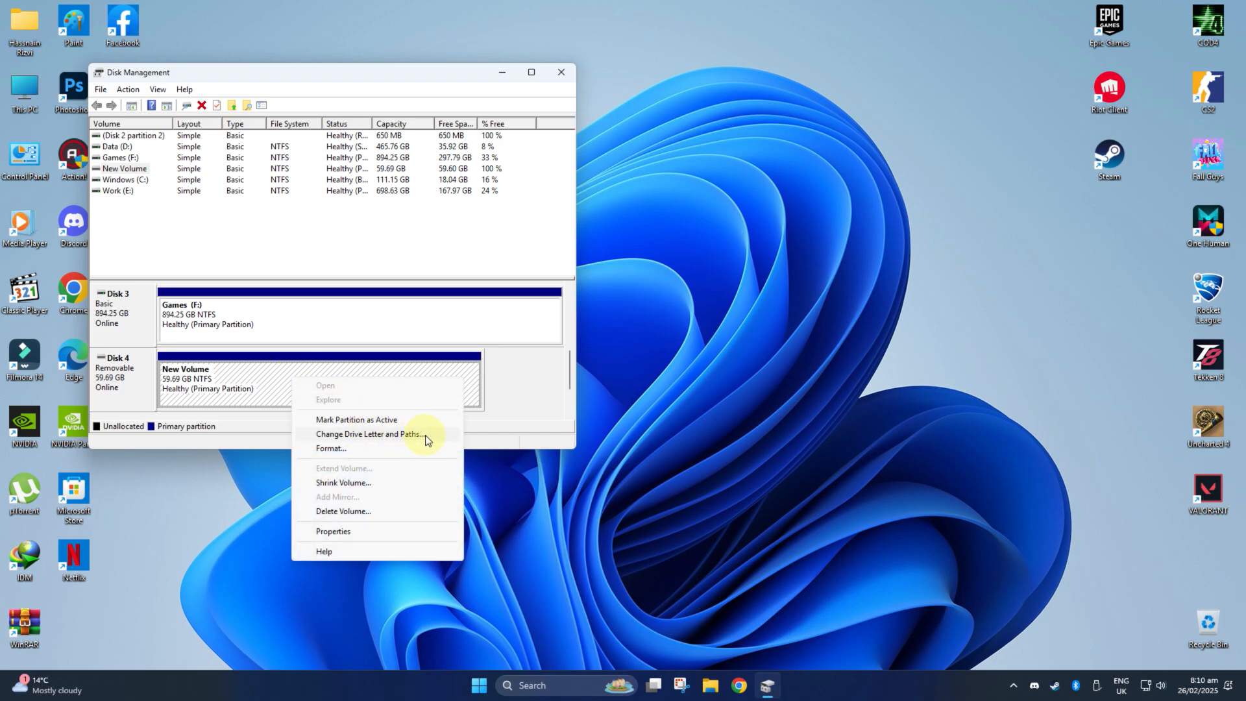
click(368, 433)
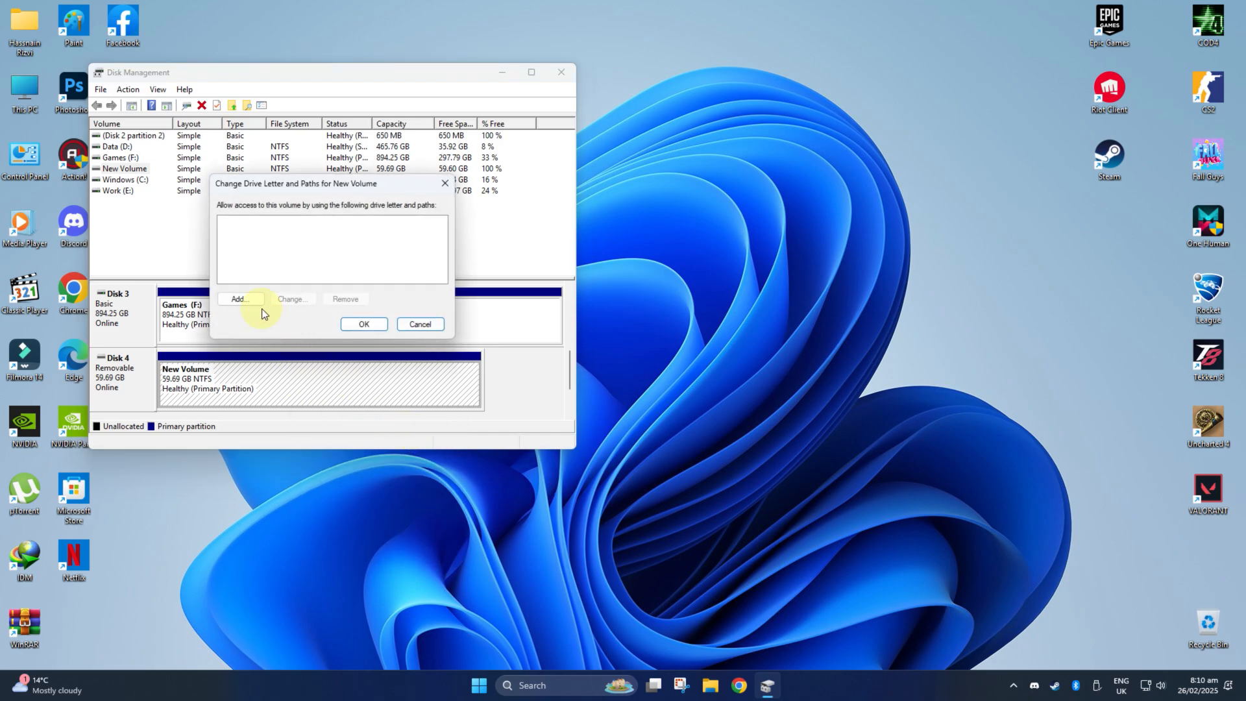
click(239, 299)
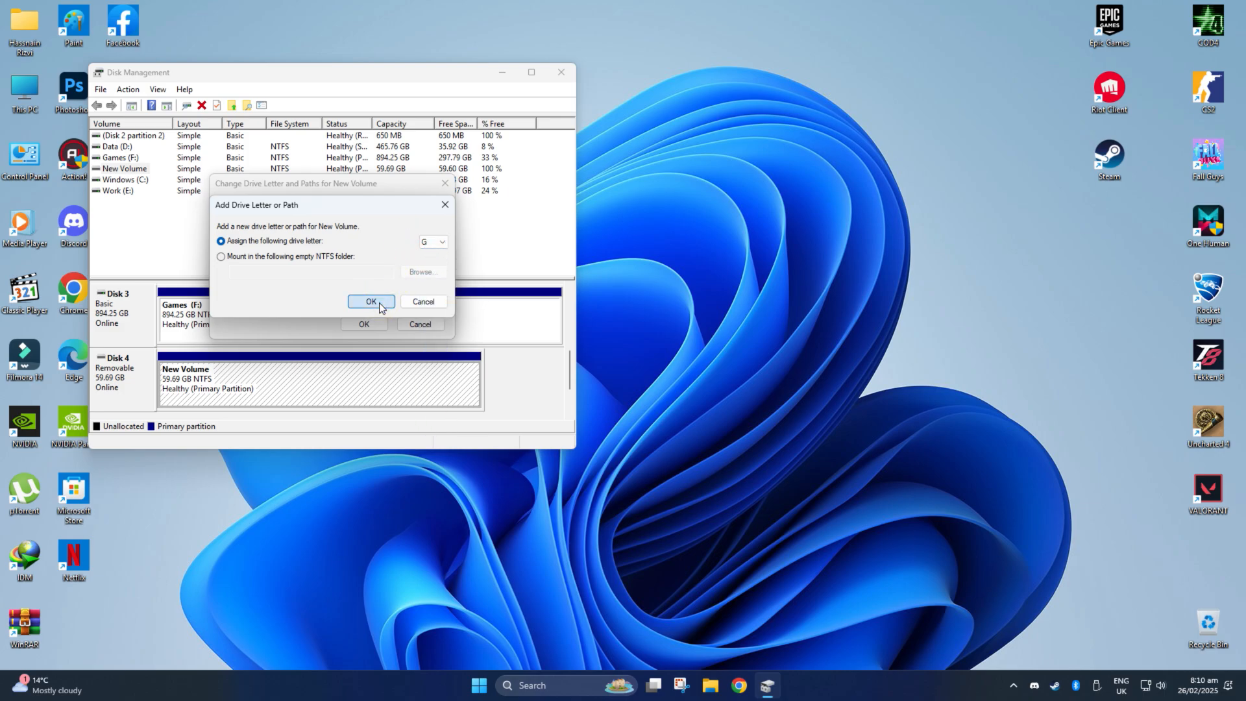
click(370, 301)
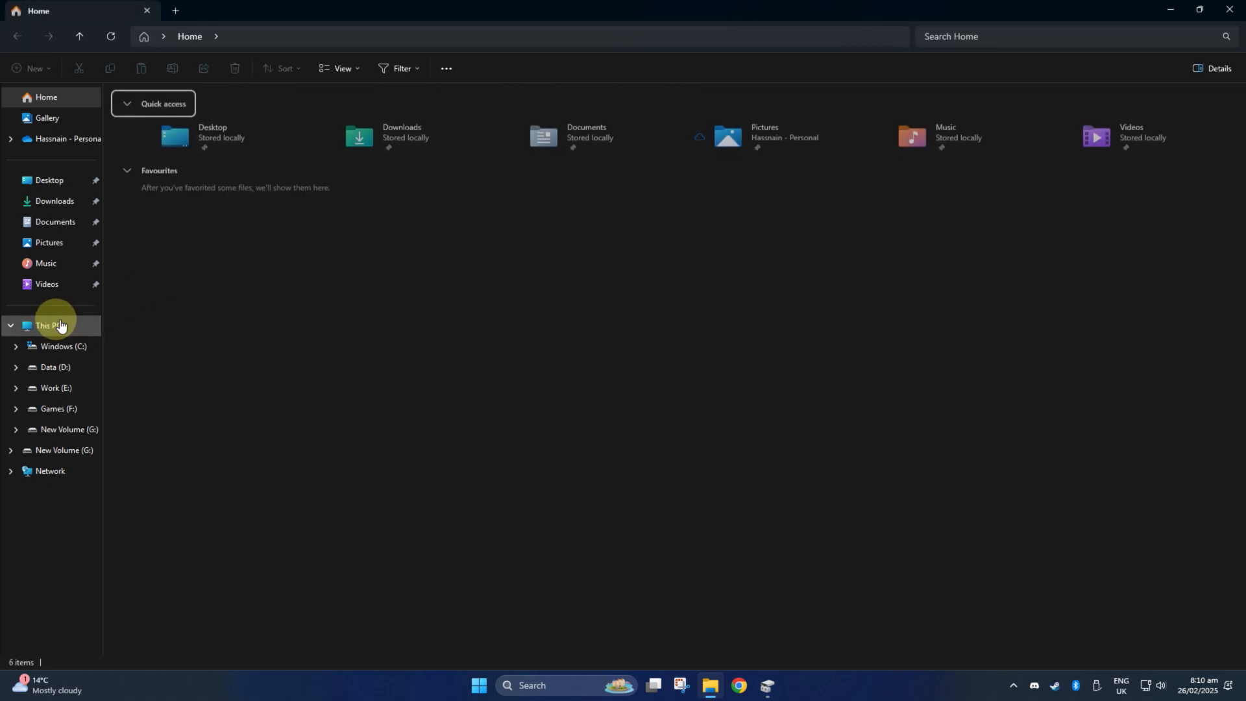
click(49, 325)
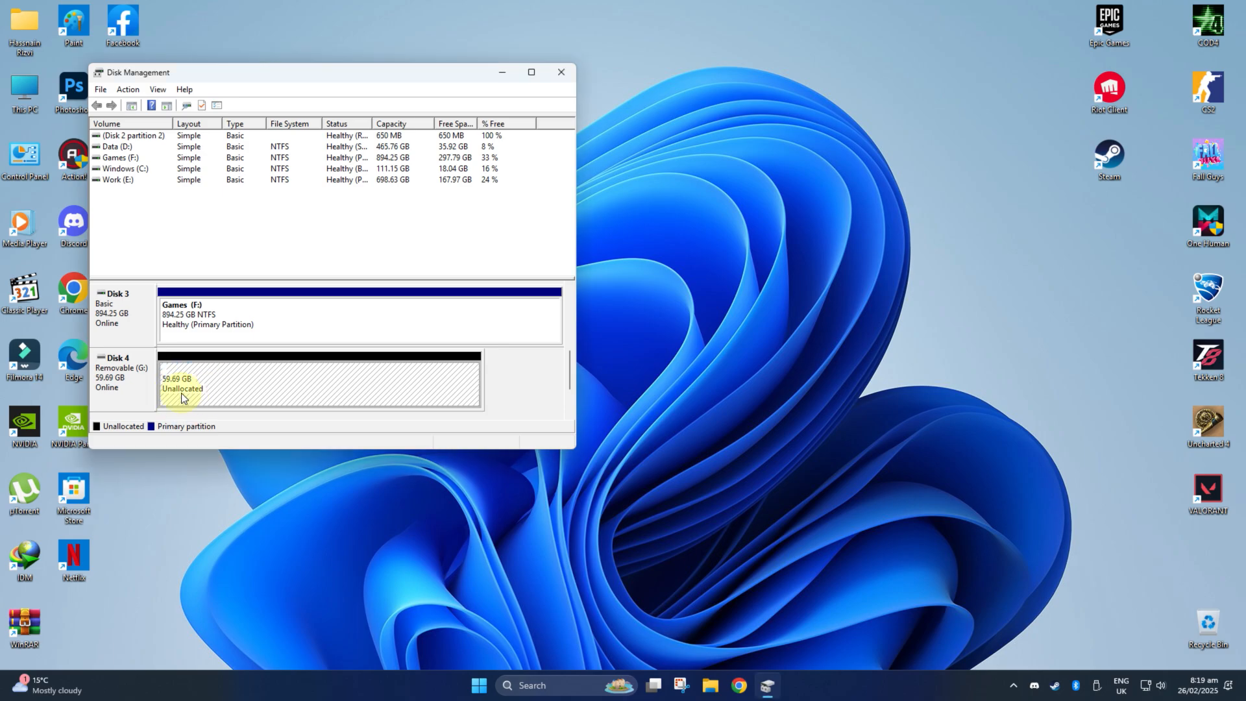
mouse_move(350, 380)
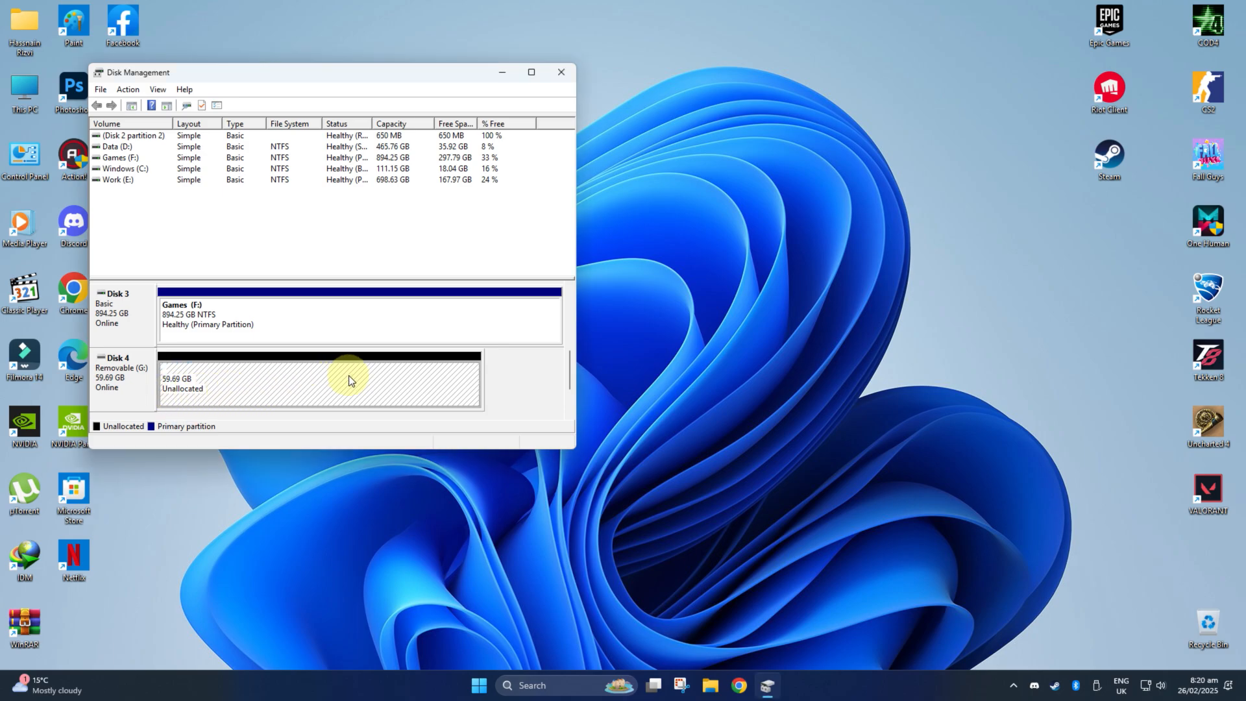
- Run the New Simple Volume wizard on Disk 4's unallocated space: full 59.69 GB, letter H, NTFS quick format, label New Volume
right_click(354, 381)
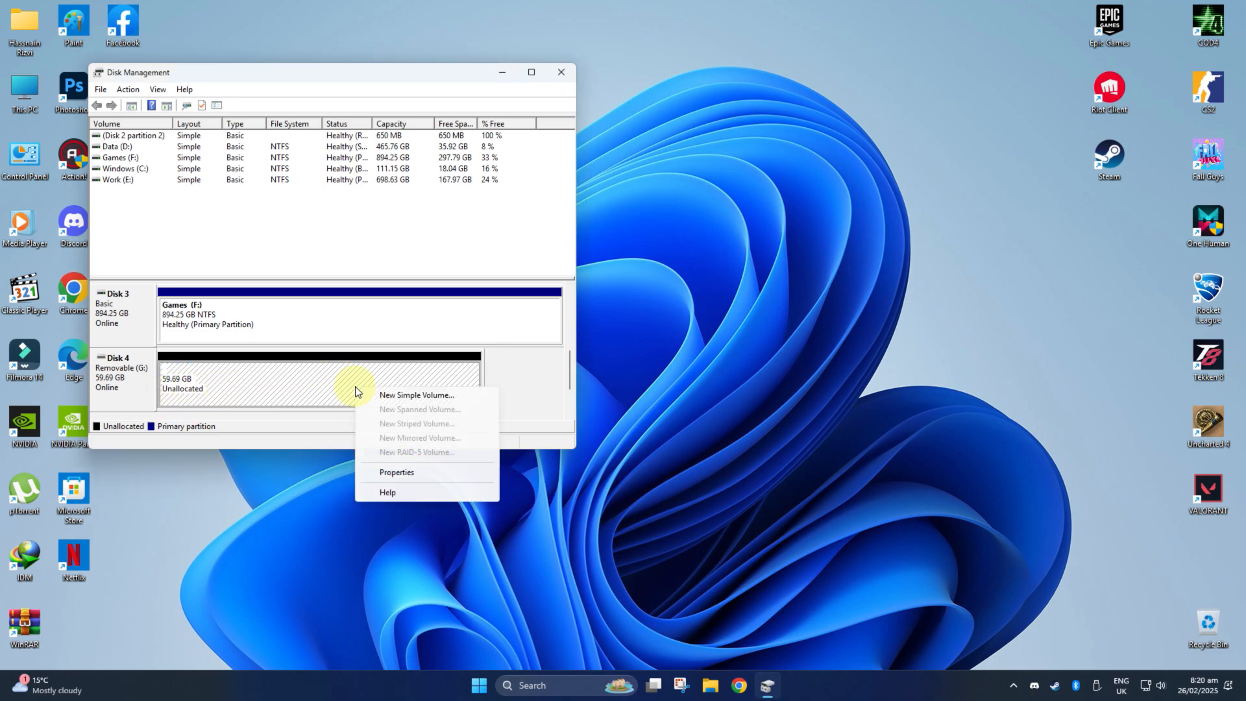
mouse_move(476, 390)
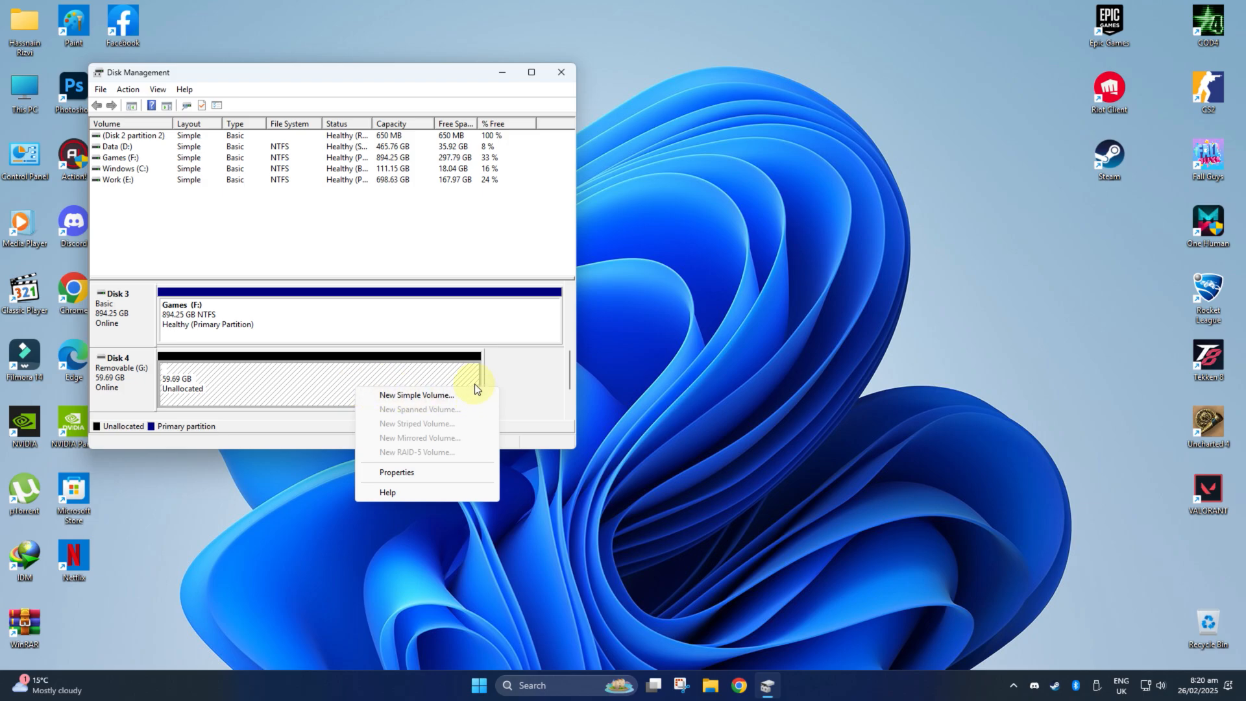
click(416, 395)
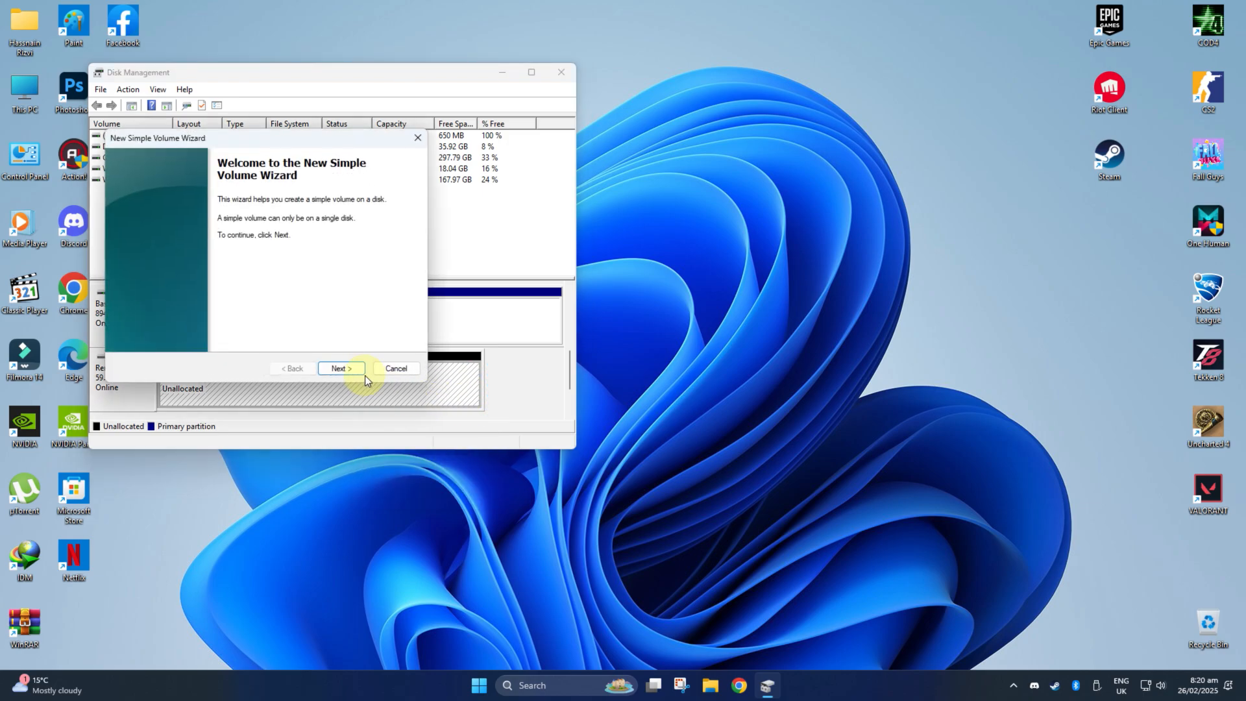
click(340, 368)
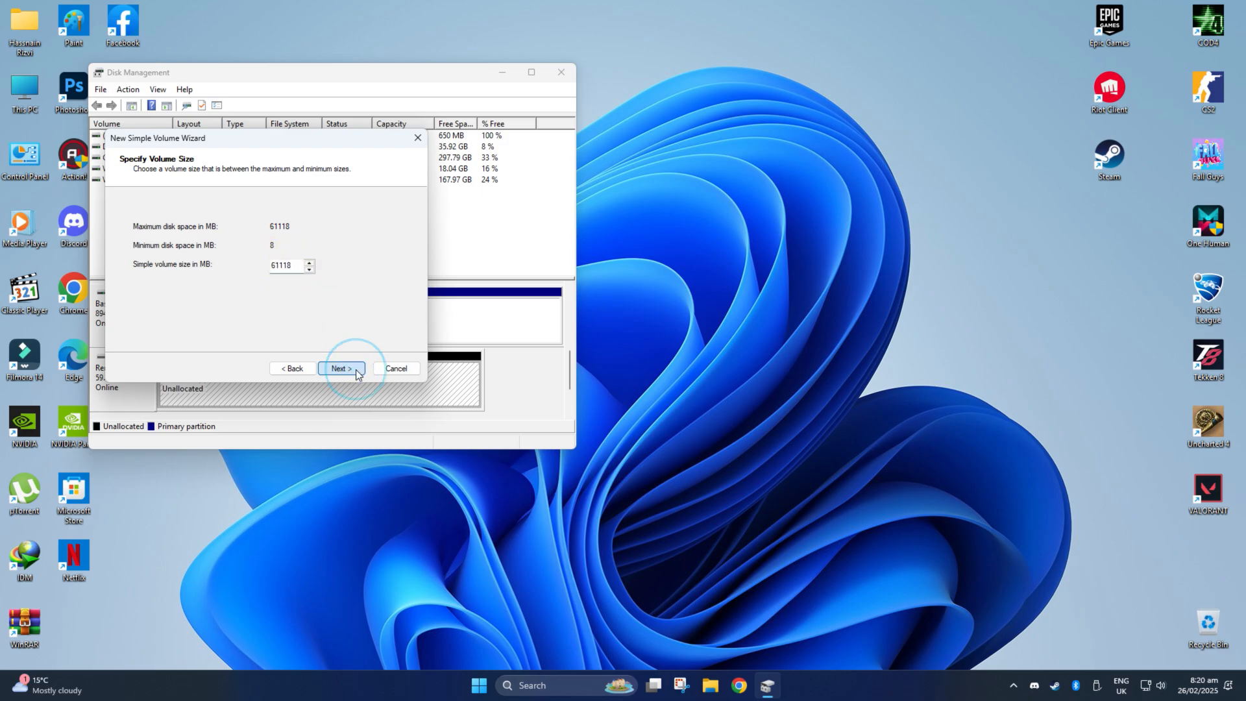
click(340, 368)
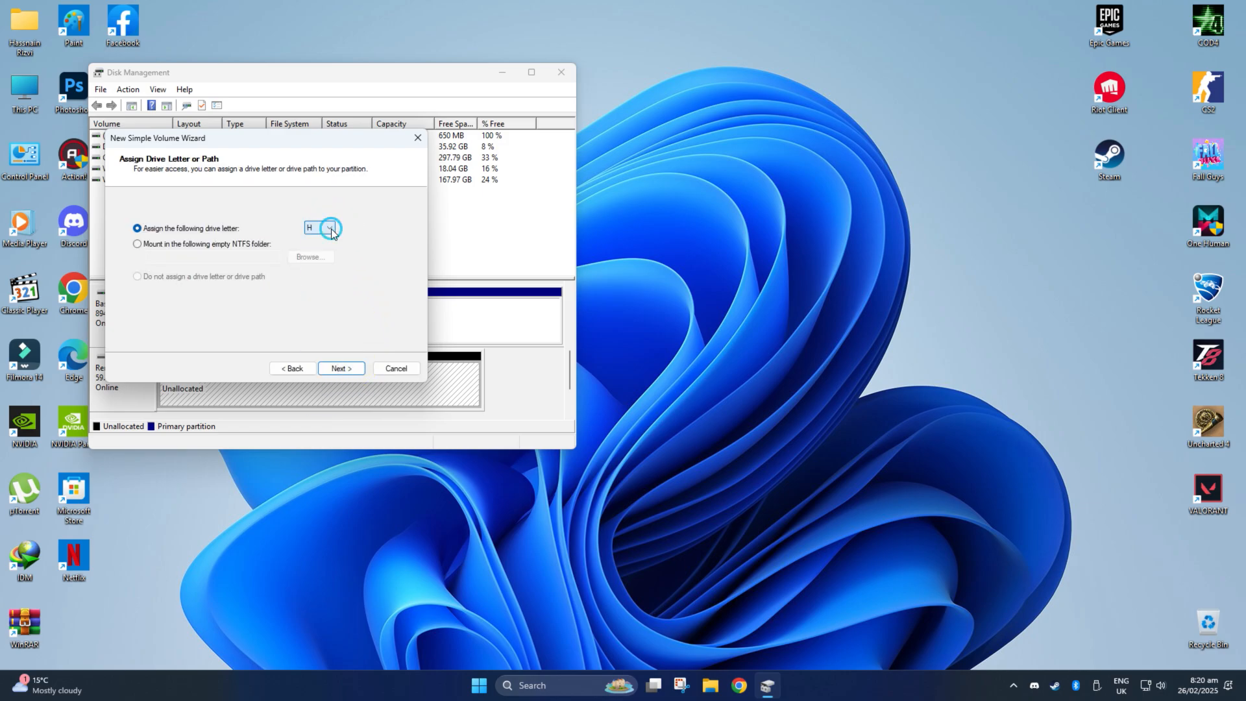
click(340, 368)
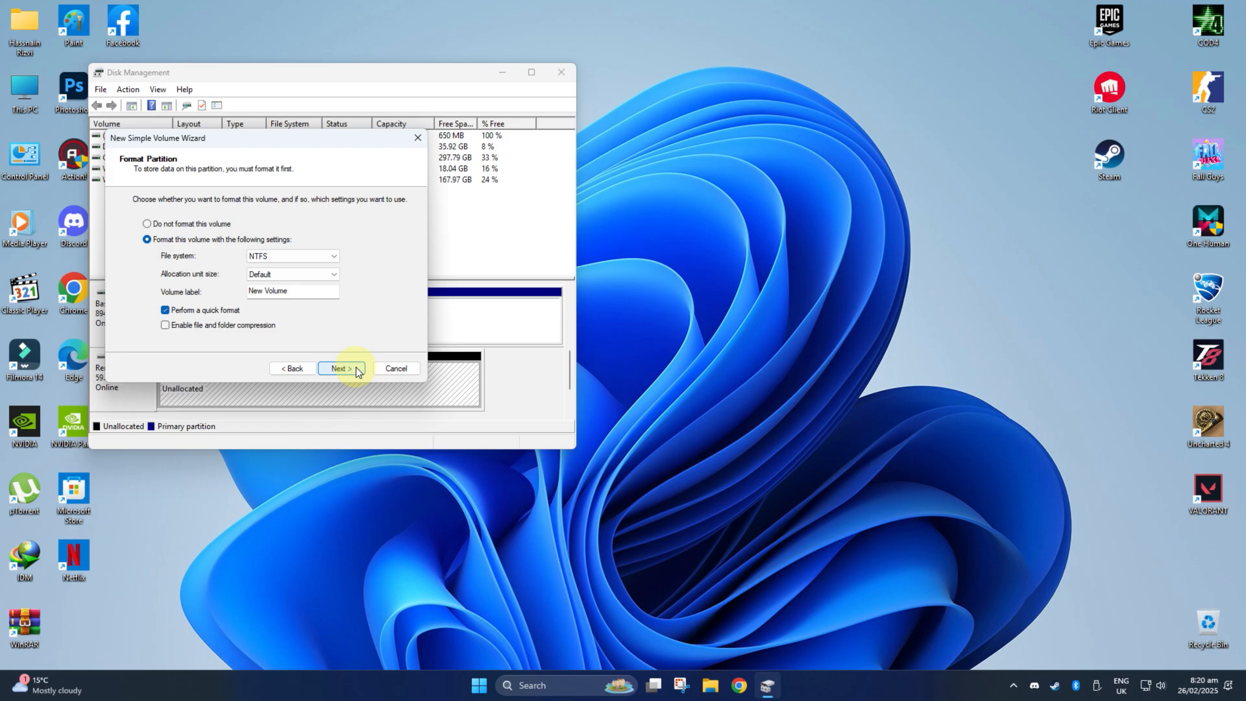
click(339, 368)
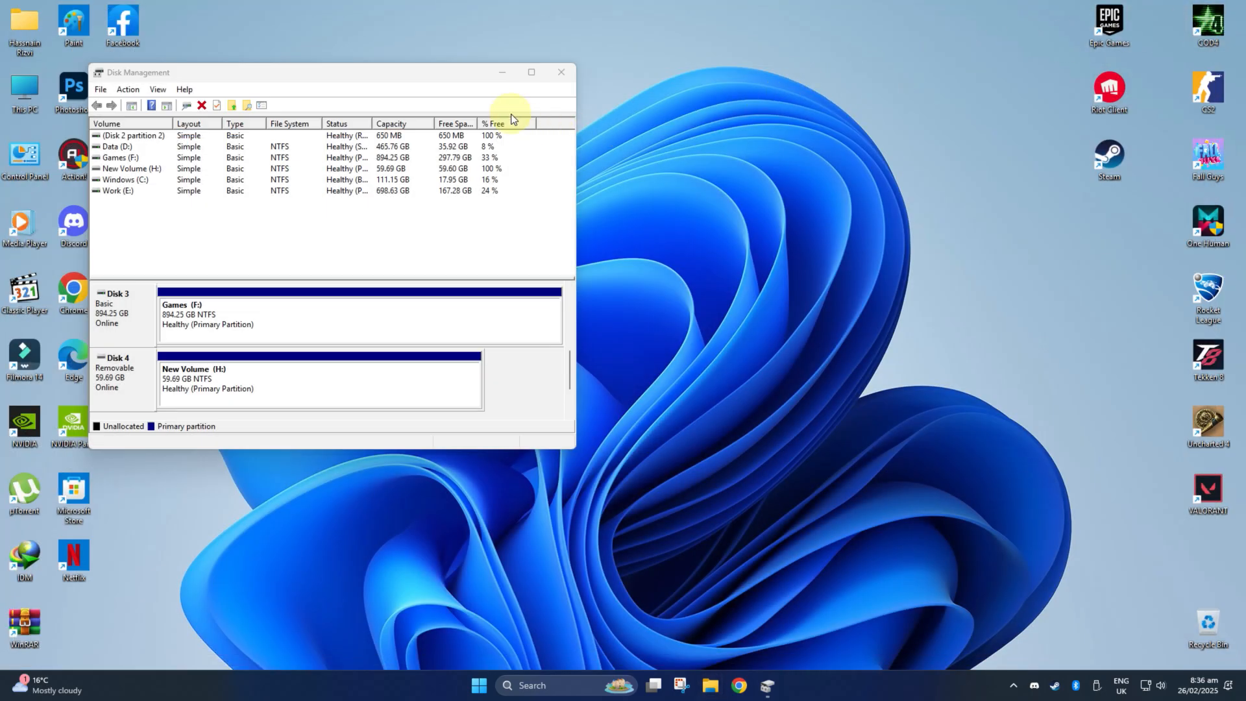
- Close Disk Management, search the taskbar for 'cmd' and bring up Command Prompt's Run as administrator option
click(561, 72)
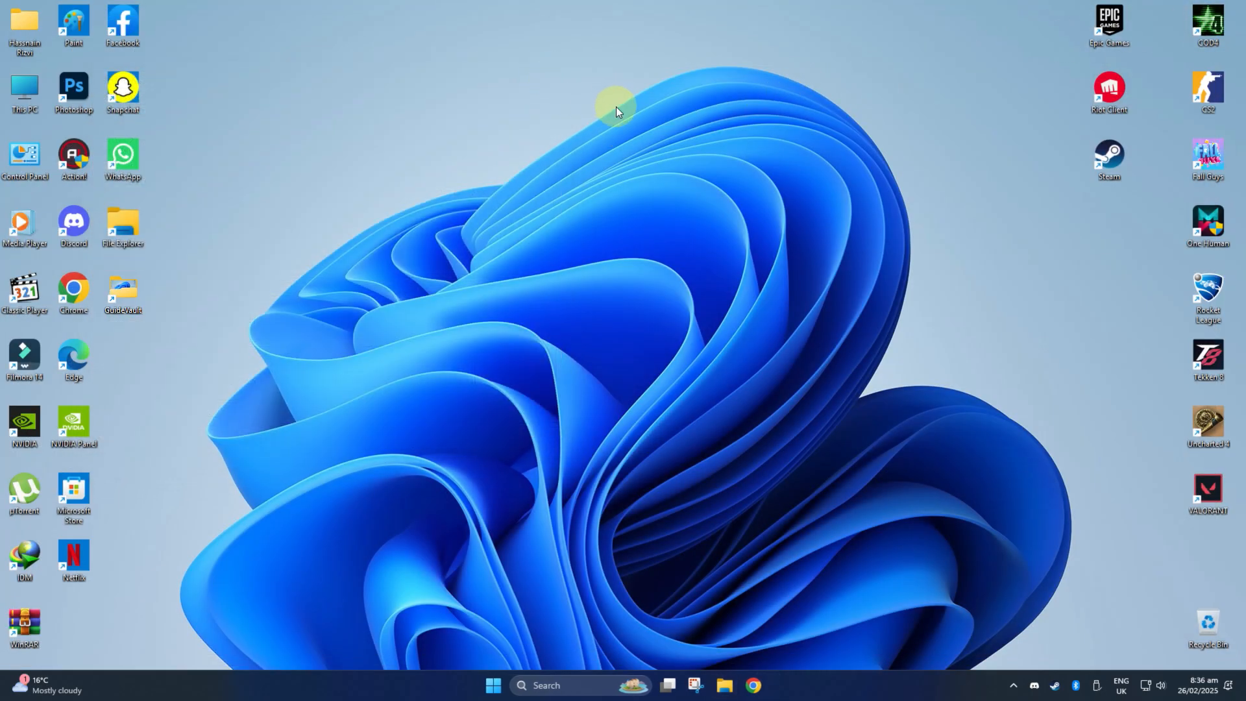
mouse_move(581, 550)
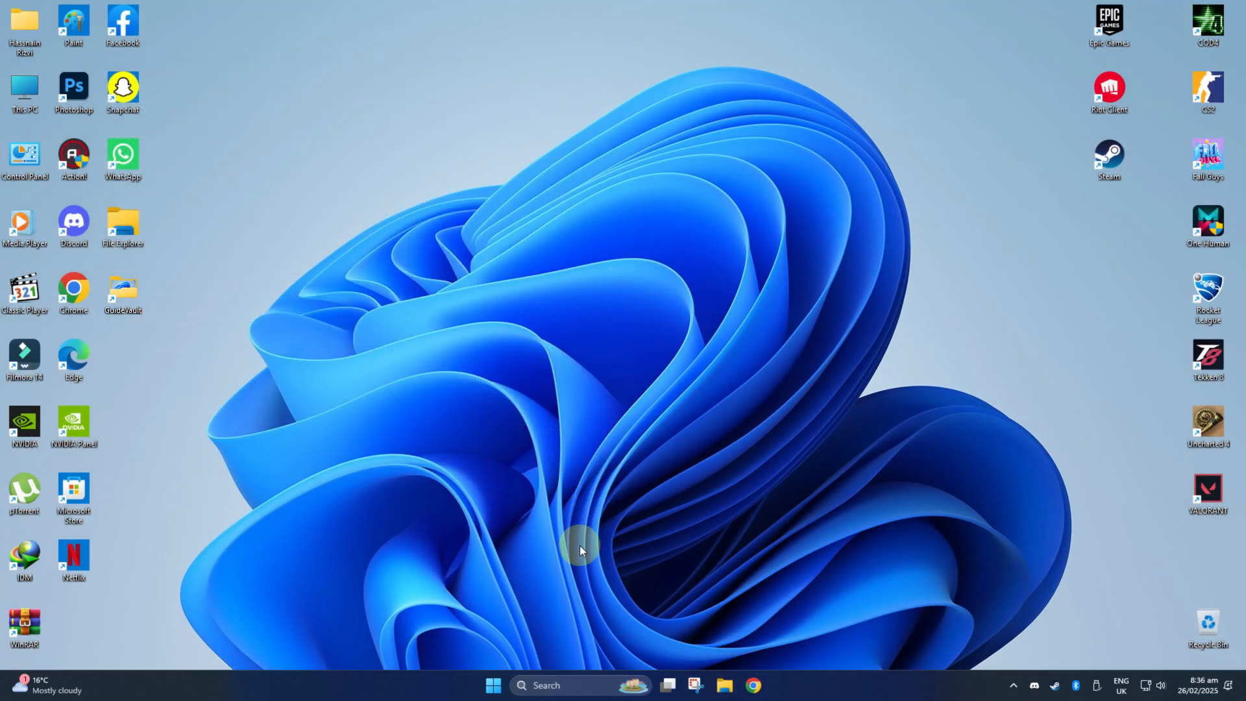
click(557, 686)
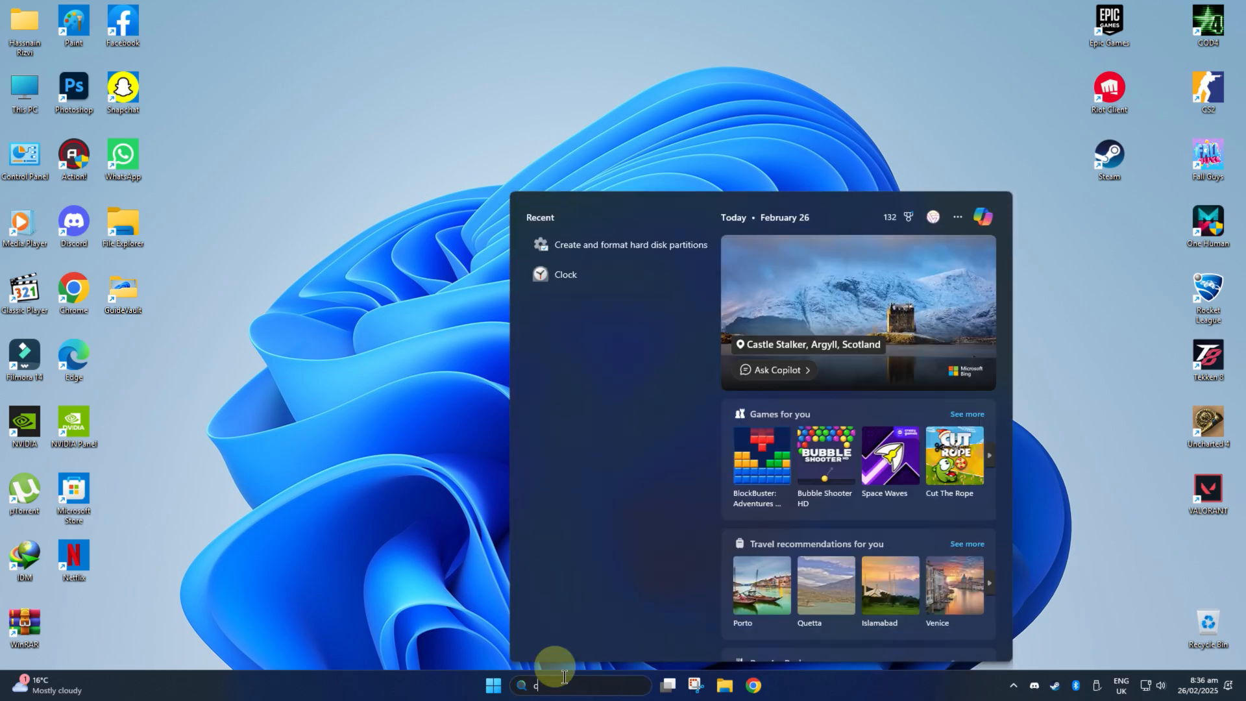
text(cmd)
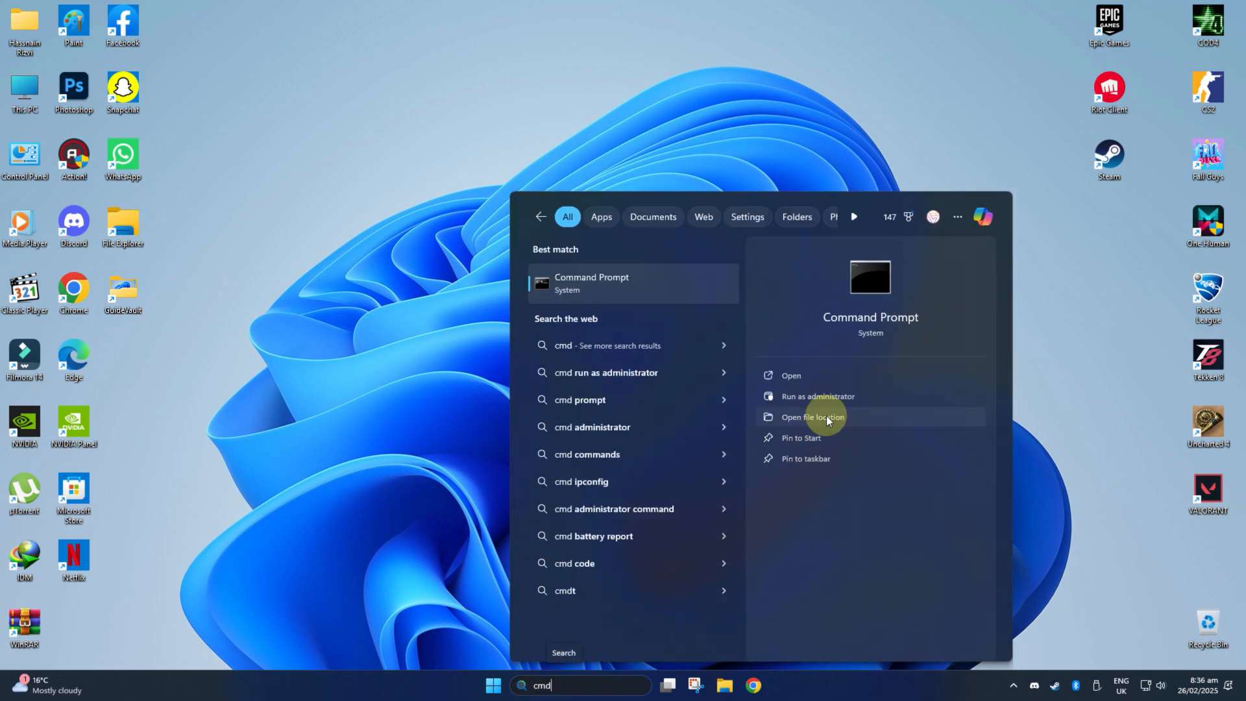
right_click(591, 283)
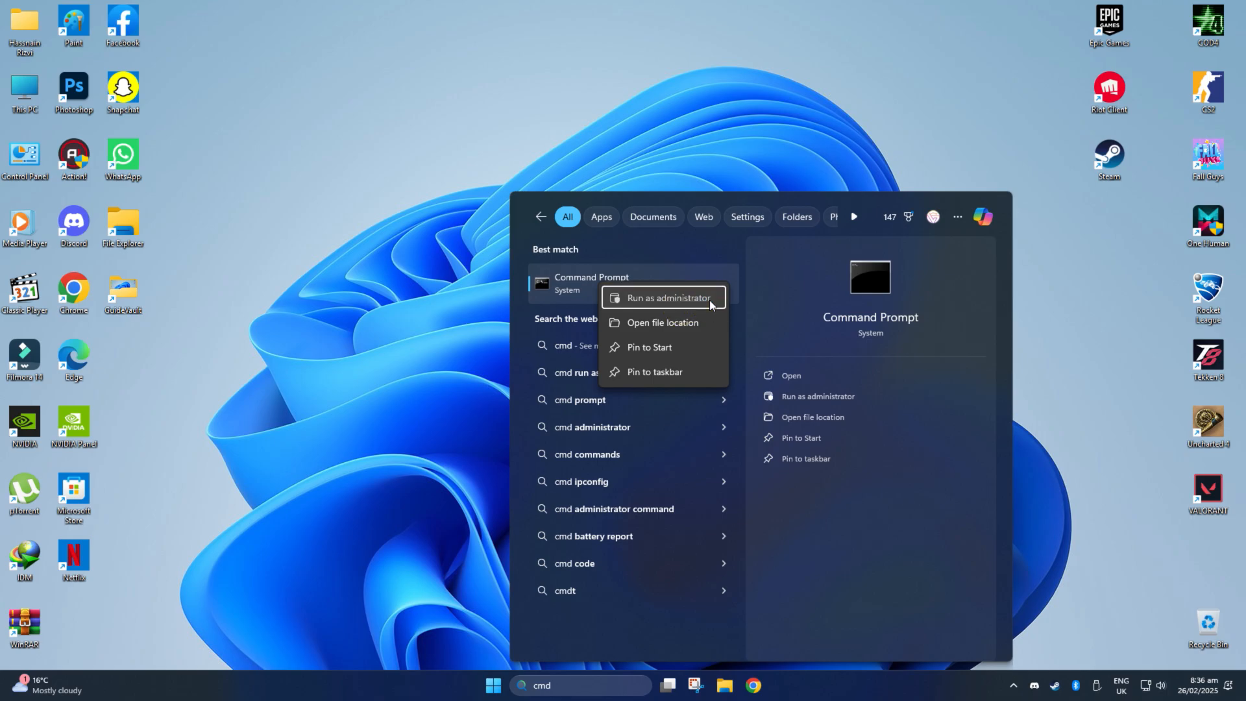
- Run 'mountvol /' in an administrator Command Prompt, read the output, then close the window
click(666, 298)
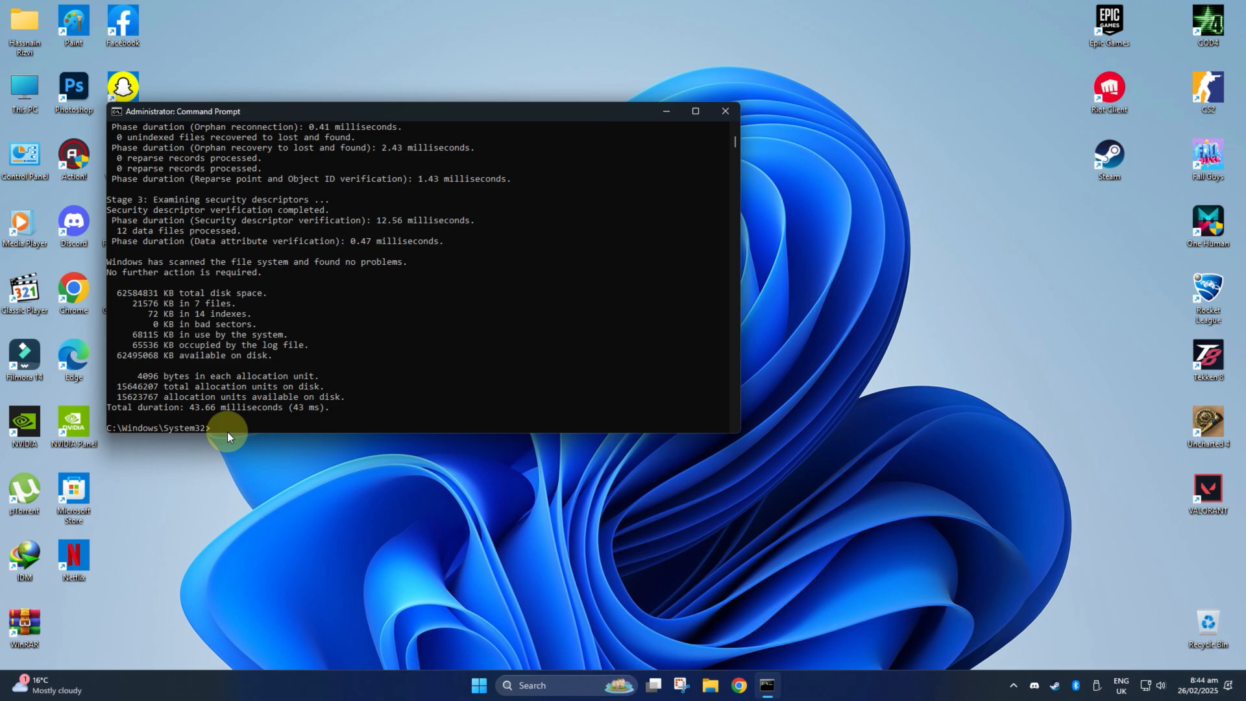
text(mountvol /)
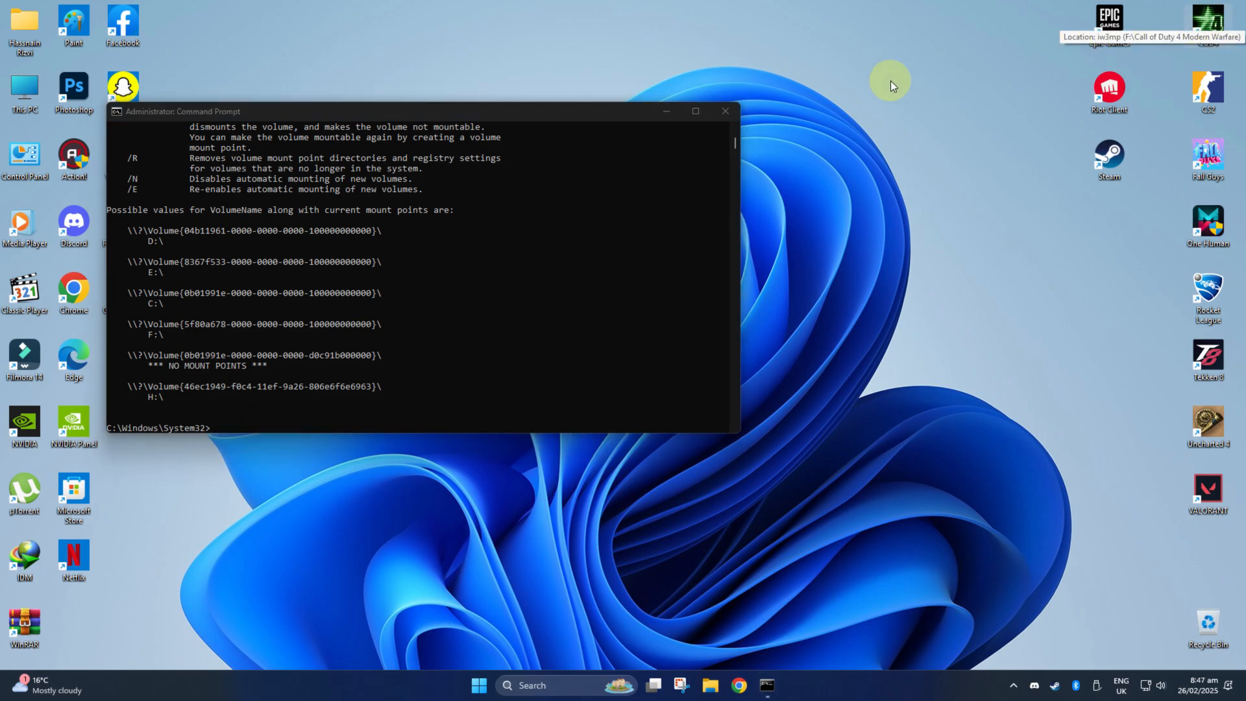
click(725, 111)
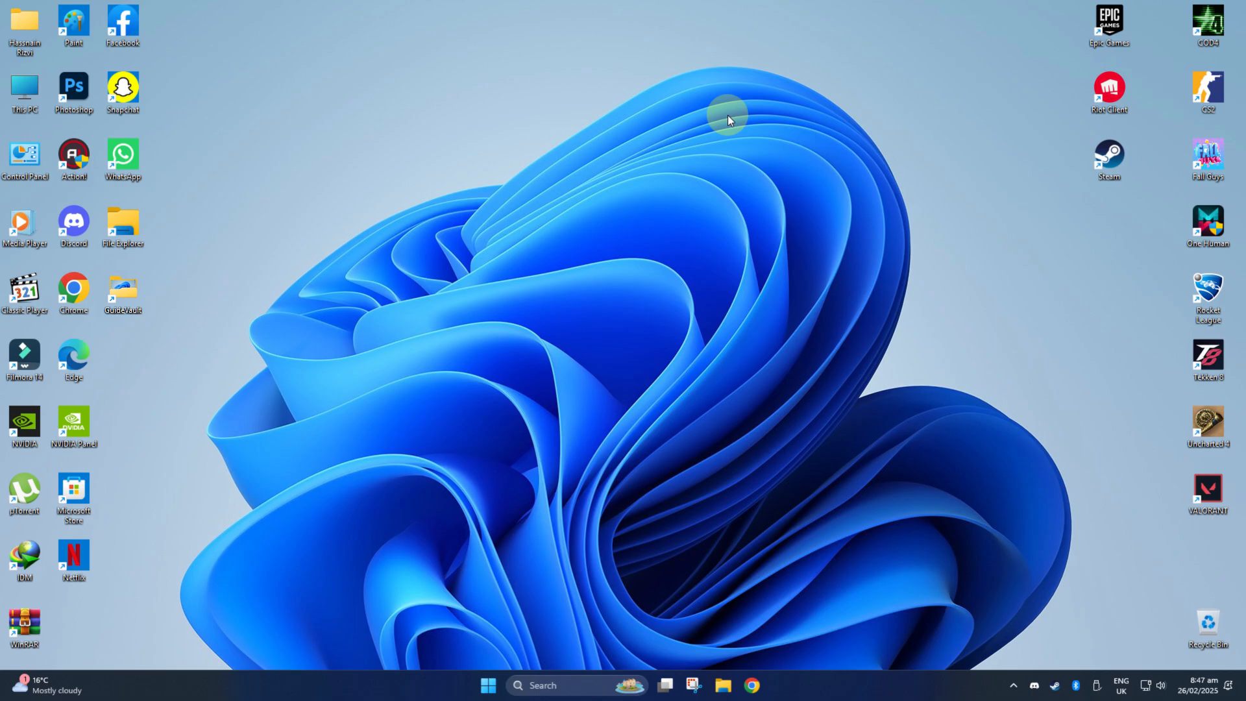
mouse_move(713, 128)
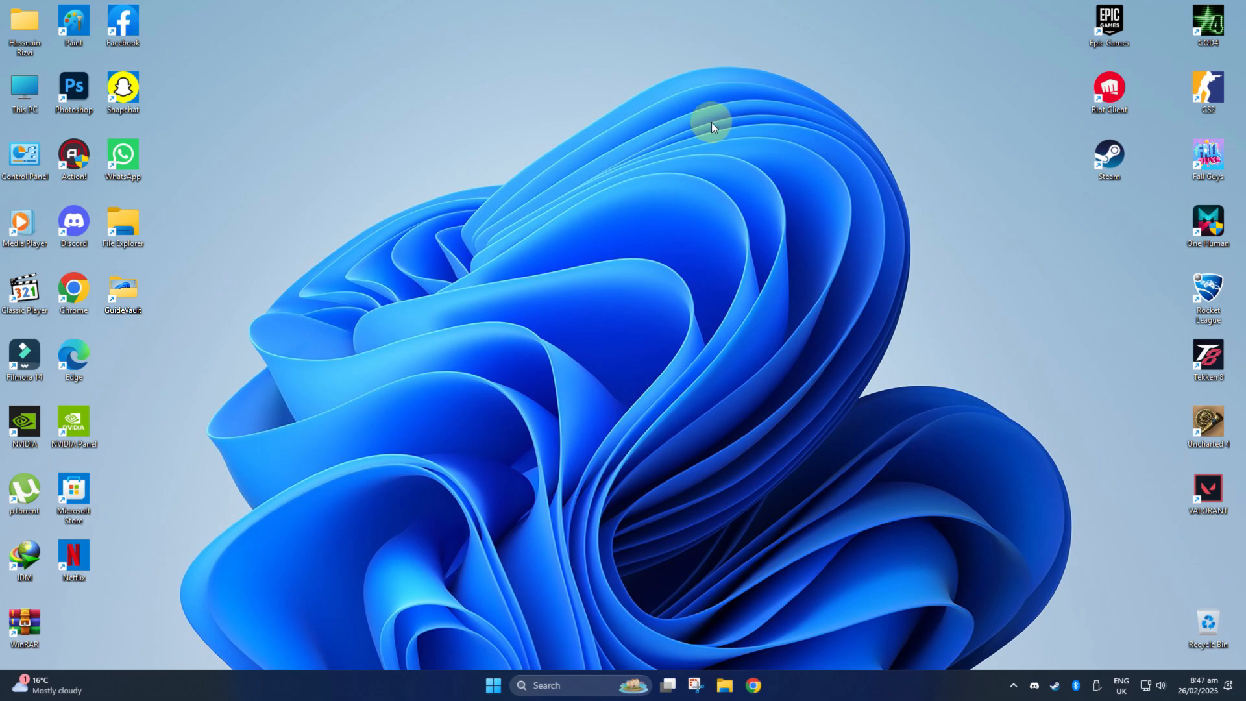
- Launch Computer Management from This PC's Manage option
right_click(25, 91)
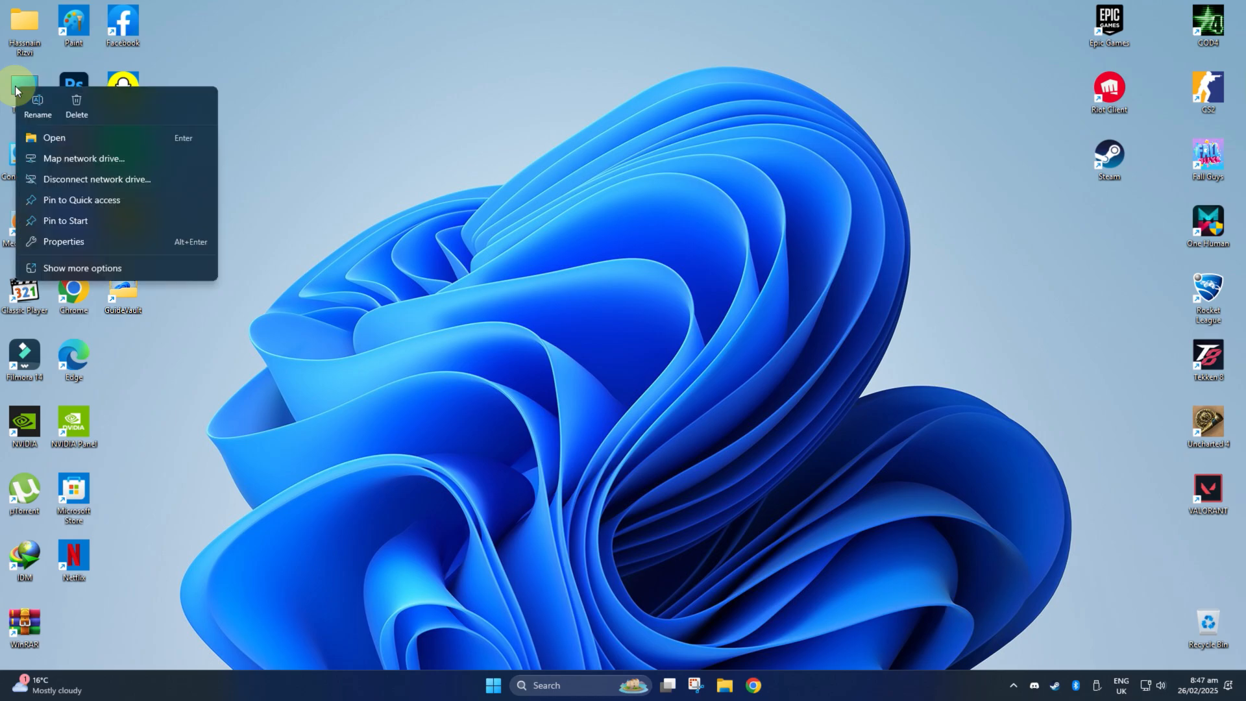
mouse_move(185, 268)
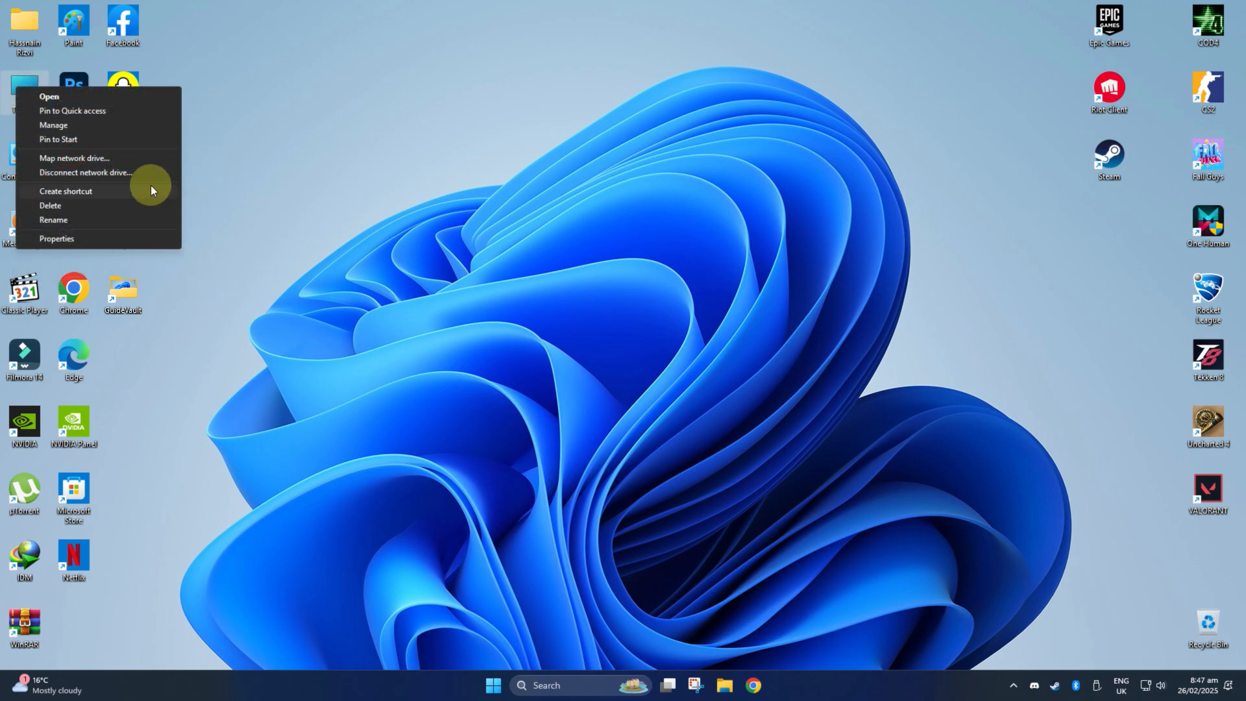
click(53, 125)
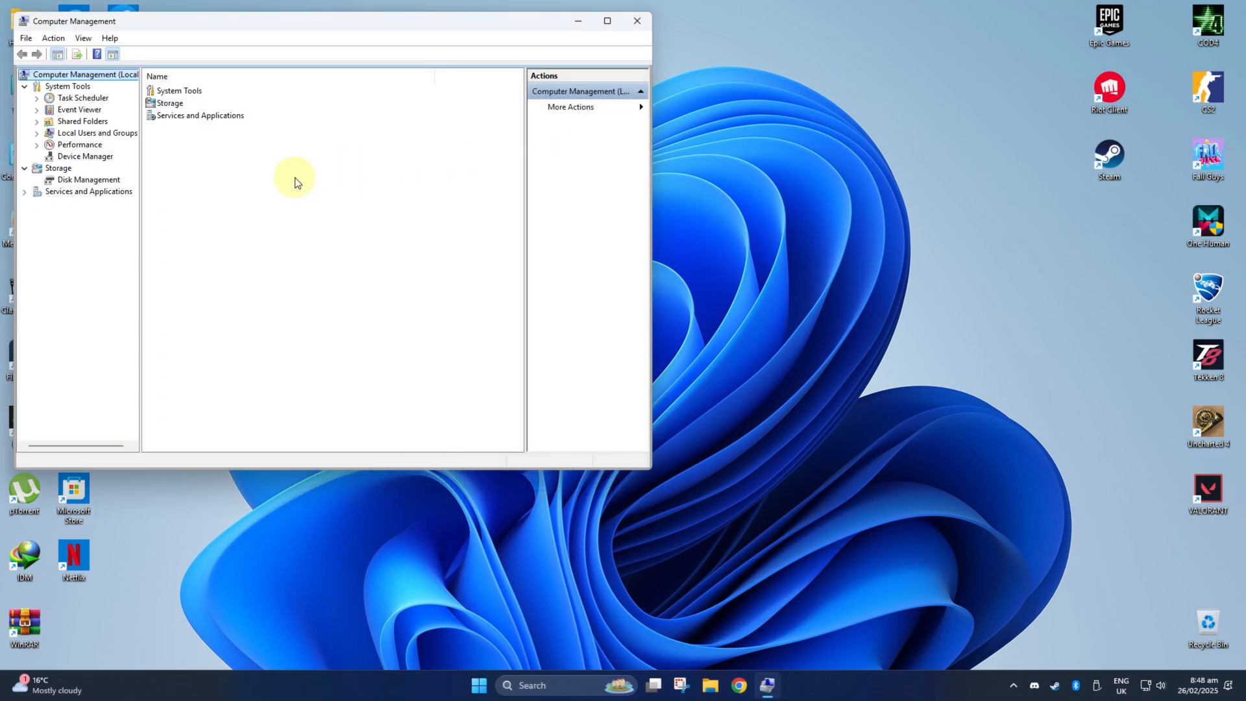
- Under Storage > Disk Management, delete the New Volume (H:) on Disk 4, leaving 59.69 GB unallocated
click(87, 180)
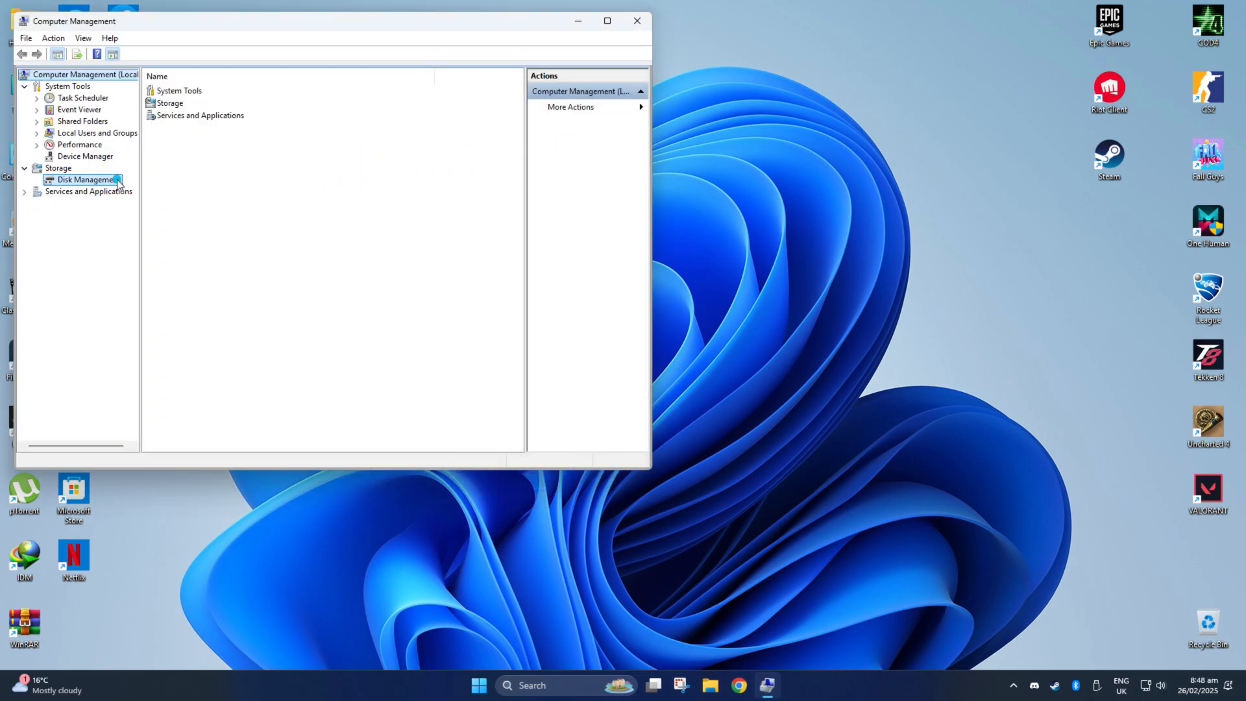
click(86, 179)
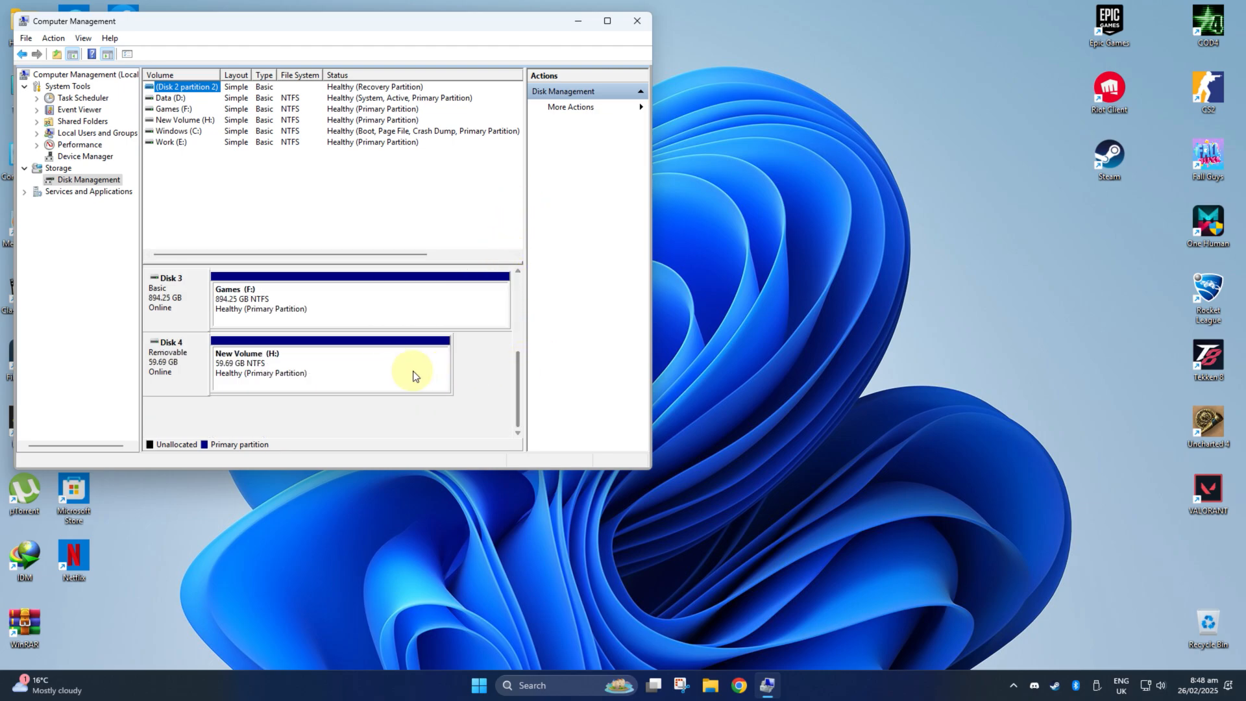
right_click(330, 362)
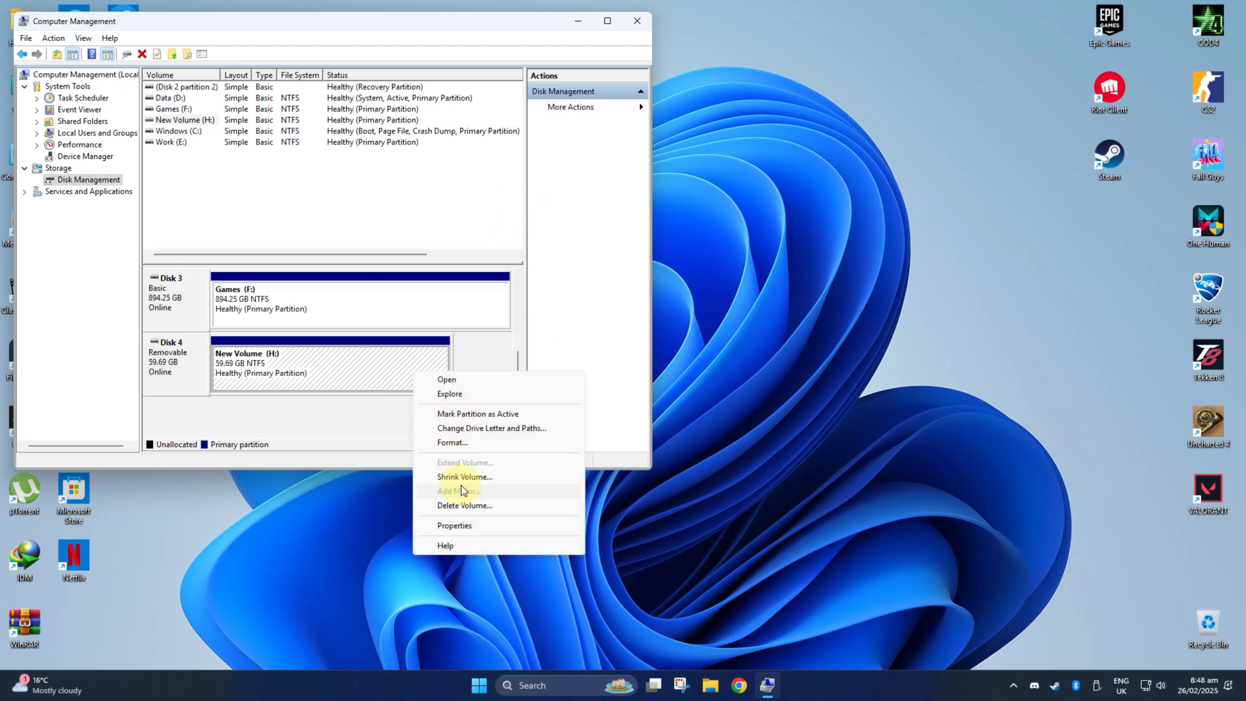
click(683, 393)
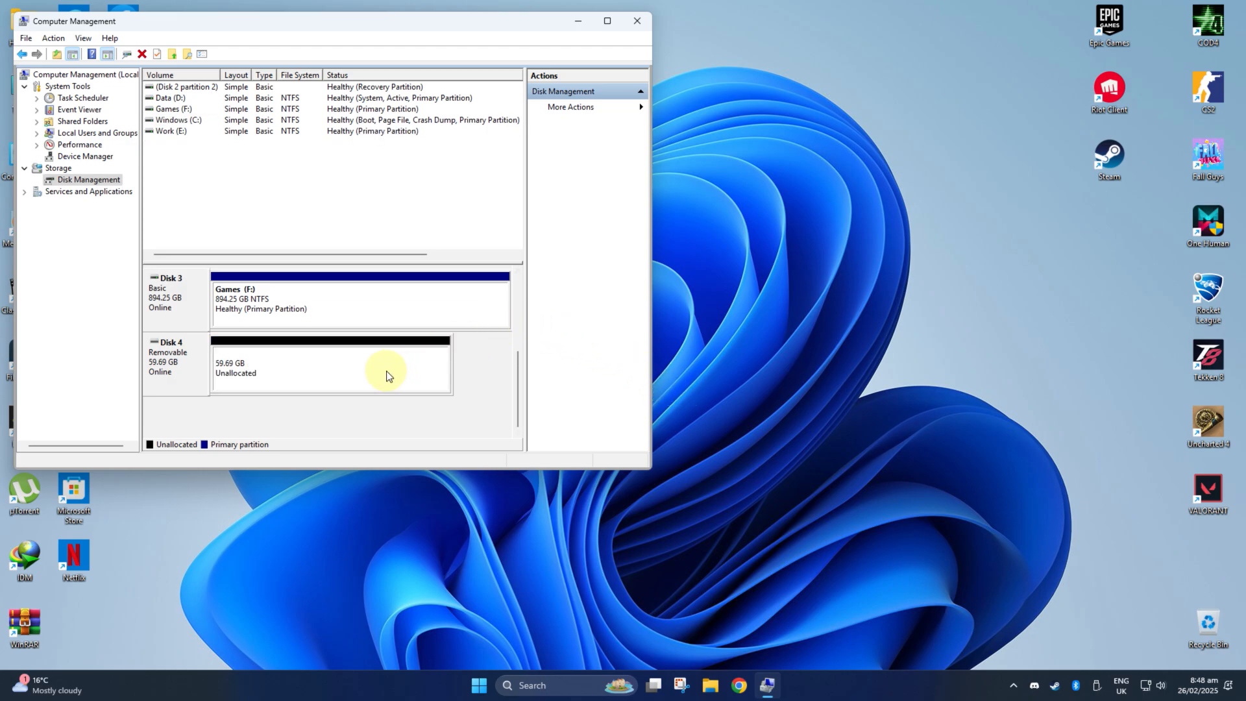
mouse_move(424, 359)
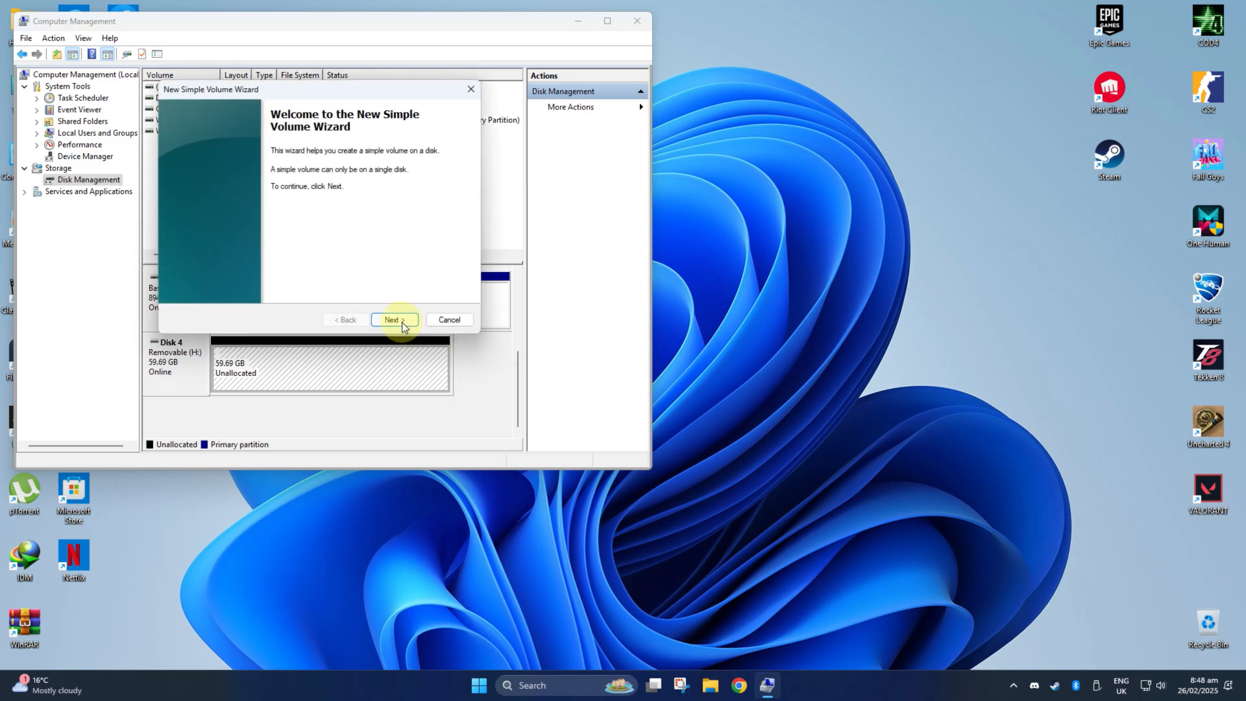
- Finish the New Simple Volume wizard keeping drive letter G, NTFS quick format and the label New Volume
click(393, 320)
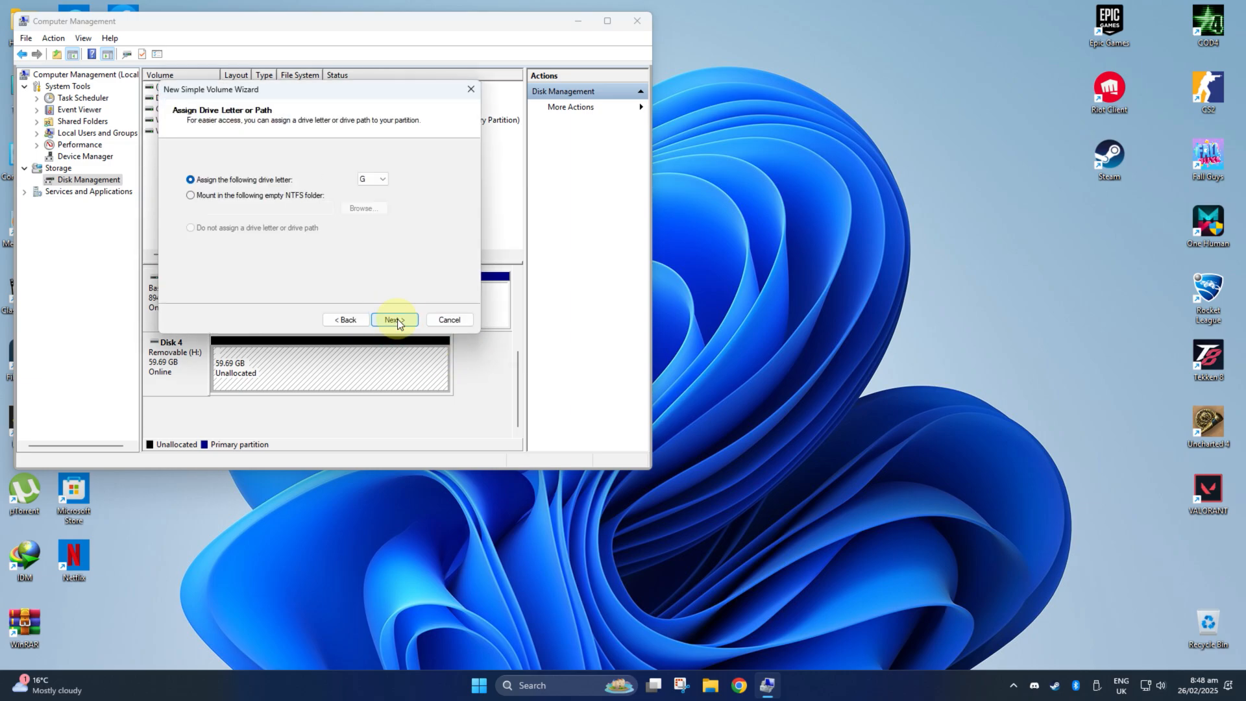
click(394, 320)
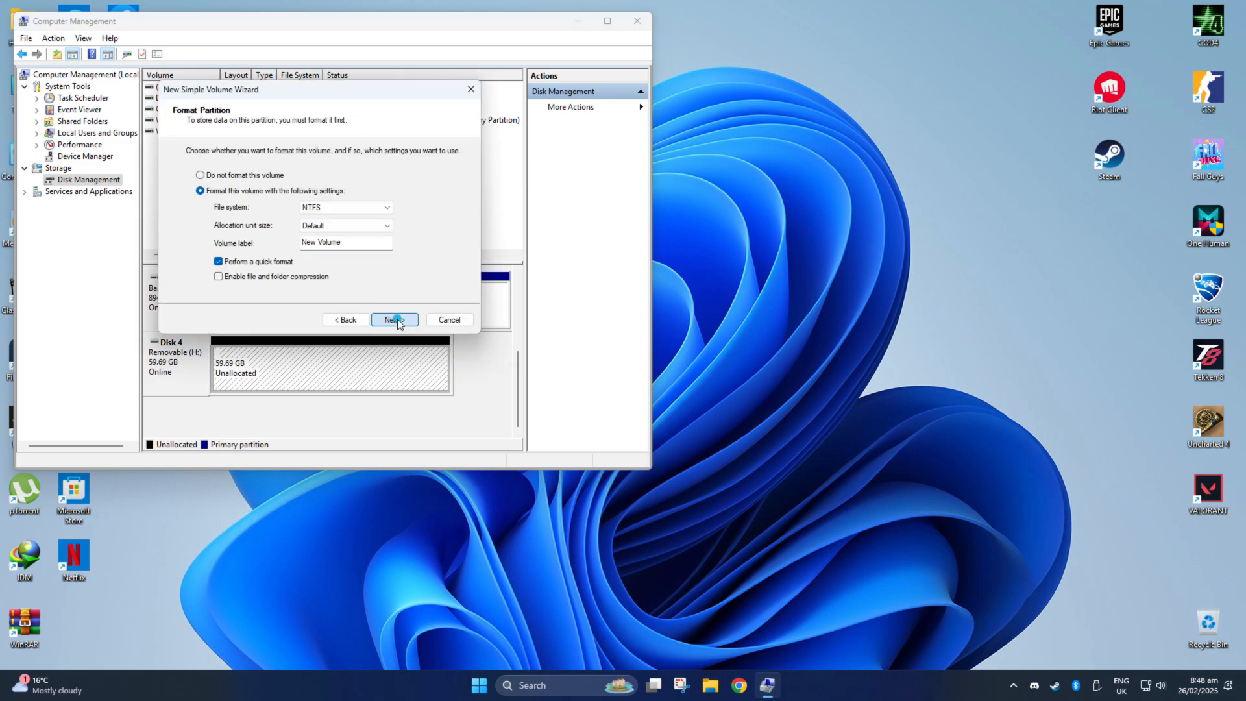
click(393, 319)
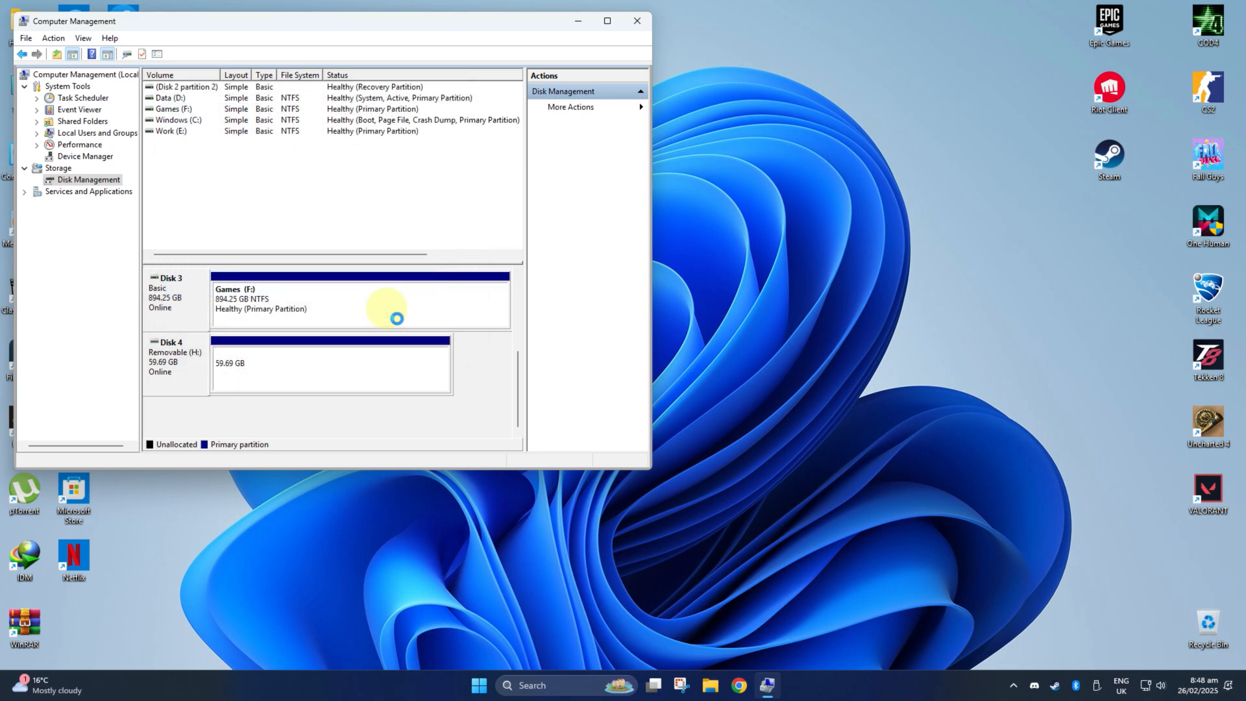